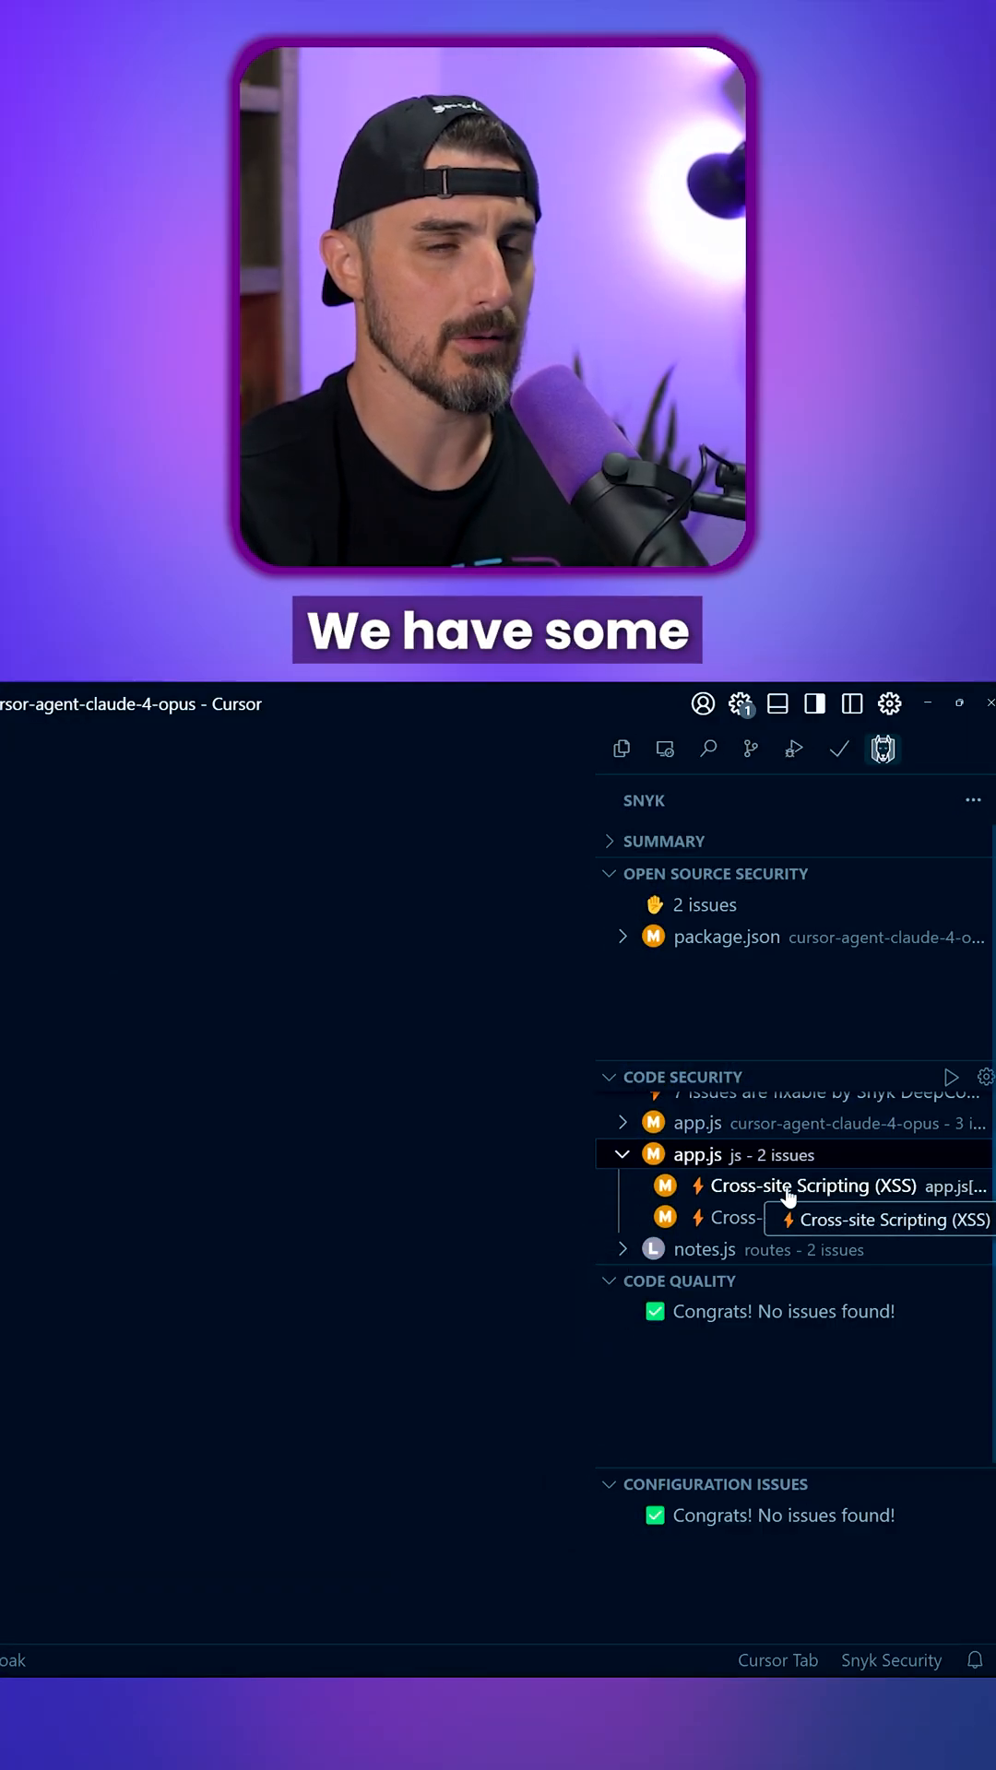
Select the app.js XSS issue at line 282 and request a Snyk AI fix.
click(813, 1186)
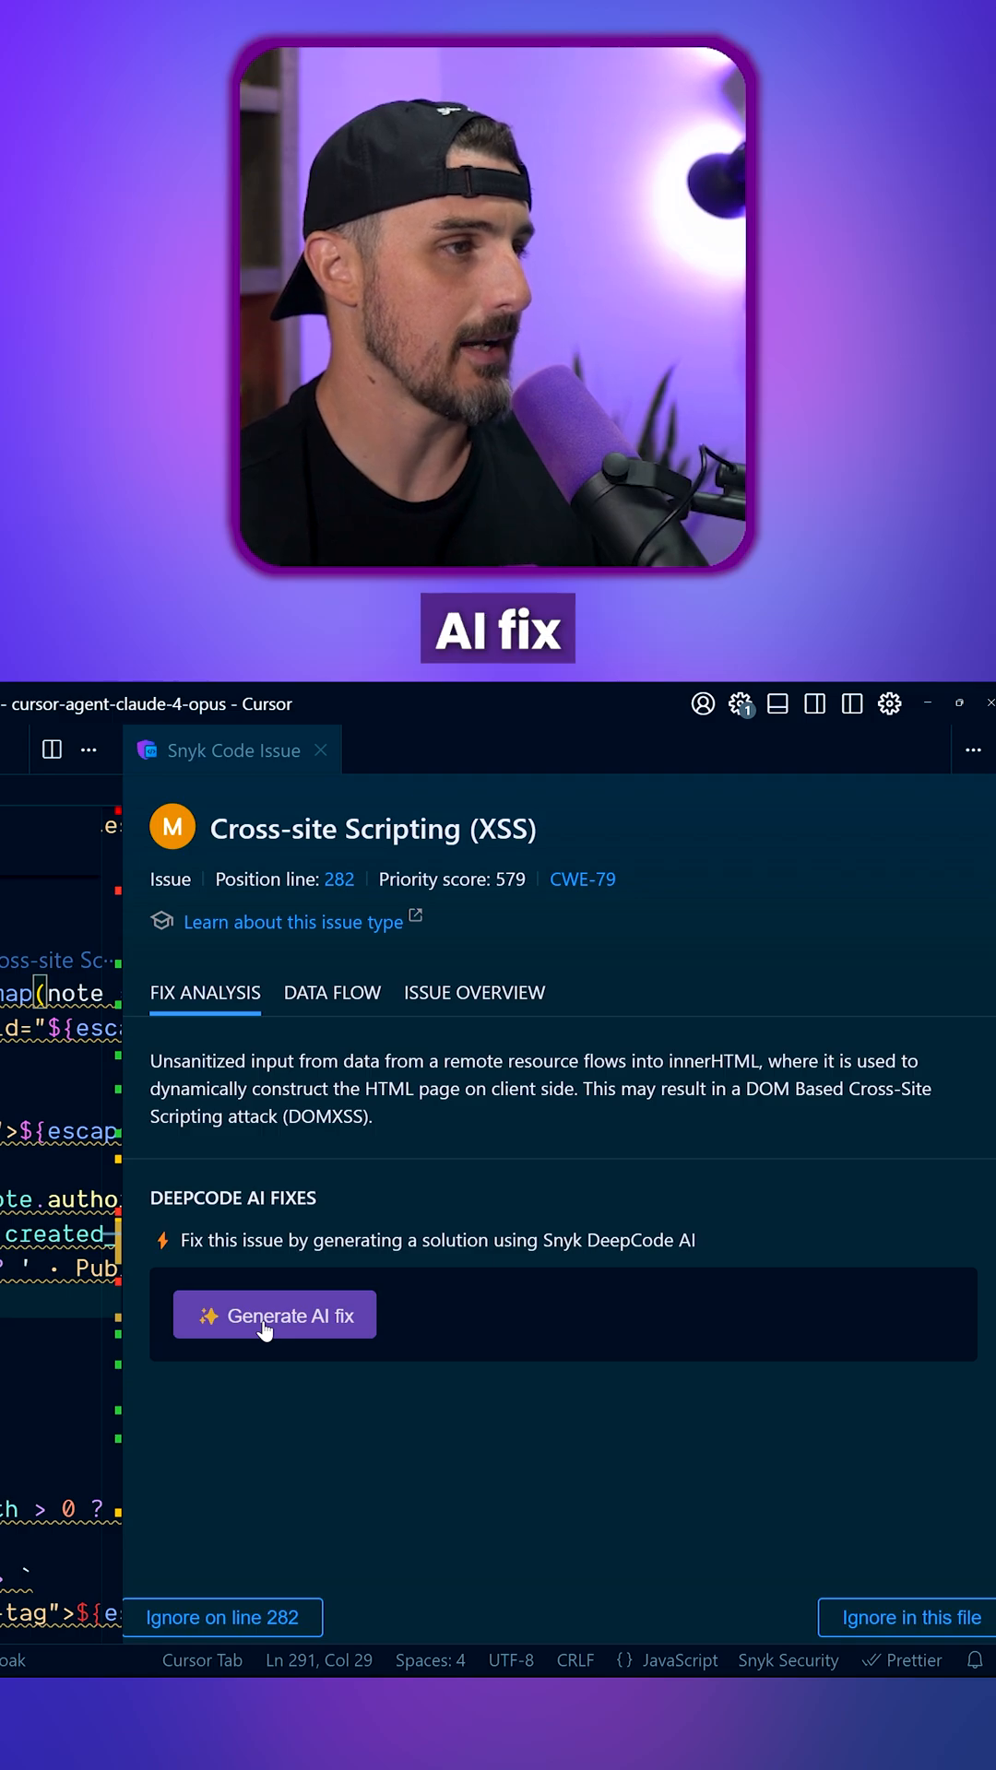
click(272, 1317)
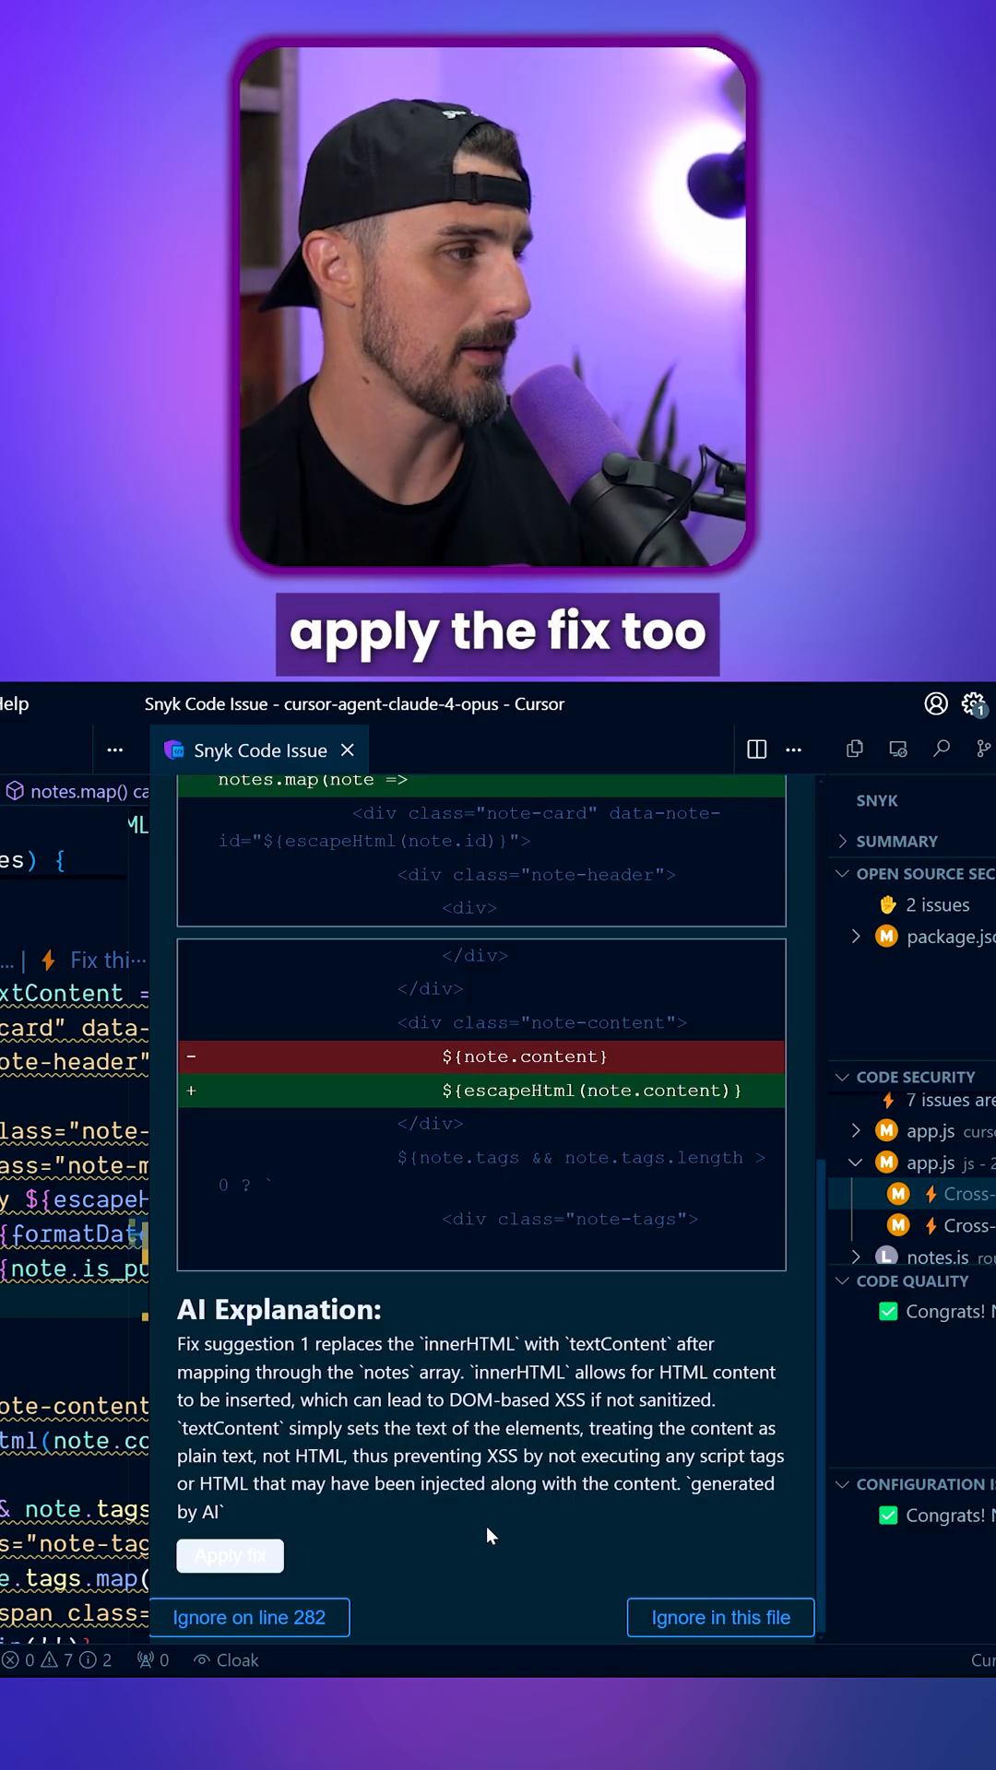
Apply the DeepCode AI fix wrapping note content in escapeHtml, leaving 6 code issues.
click(228, 1556)
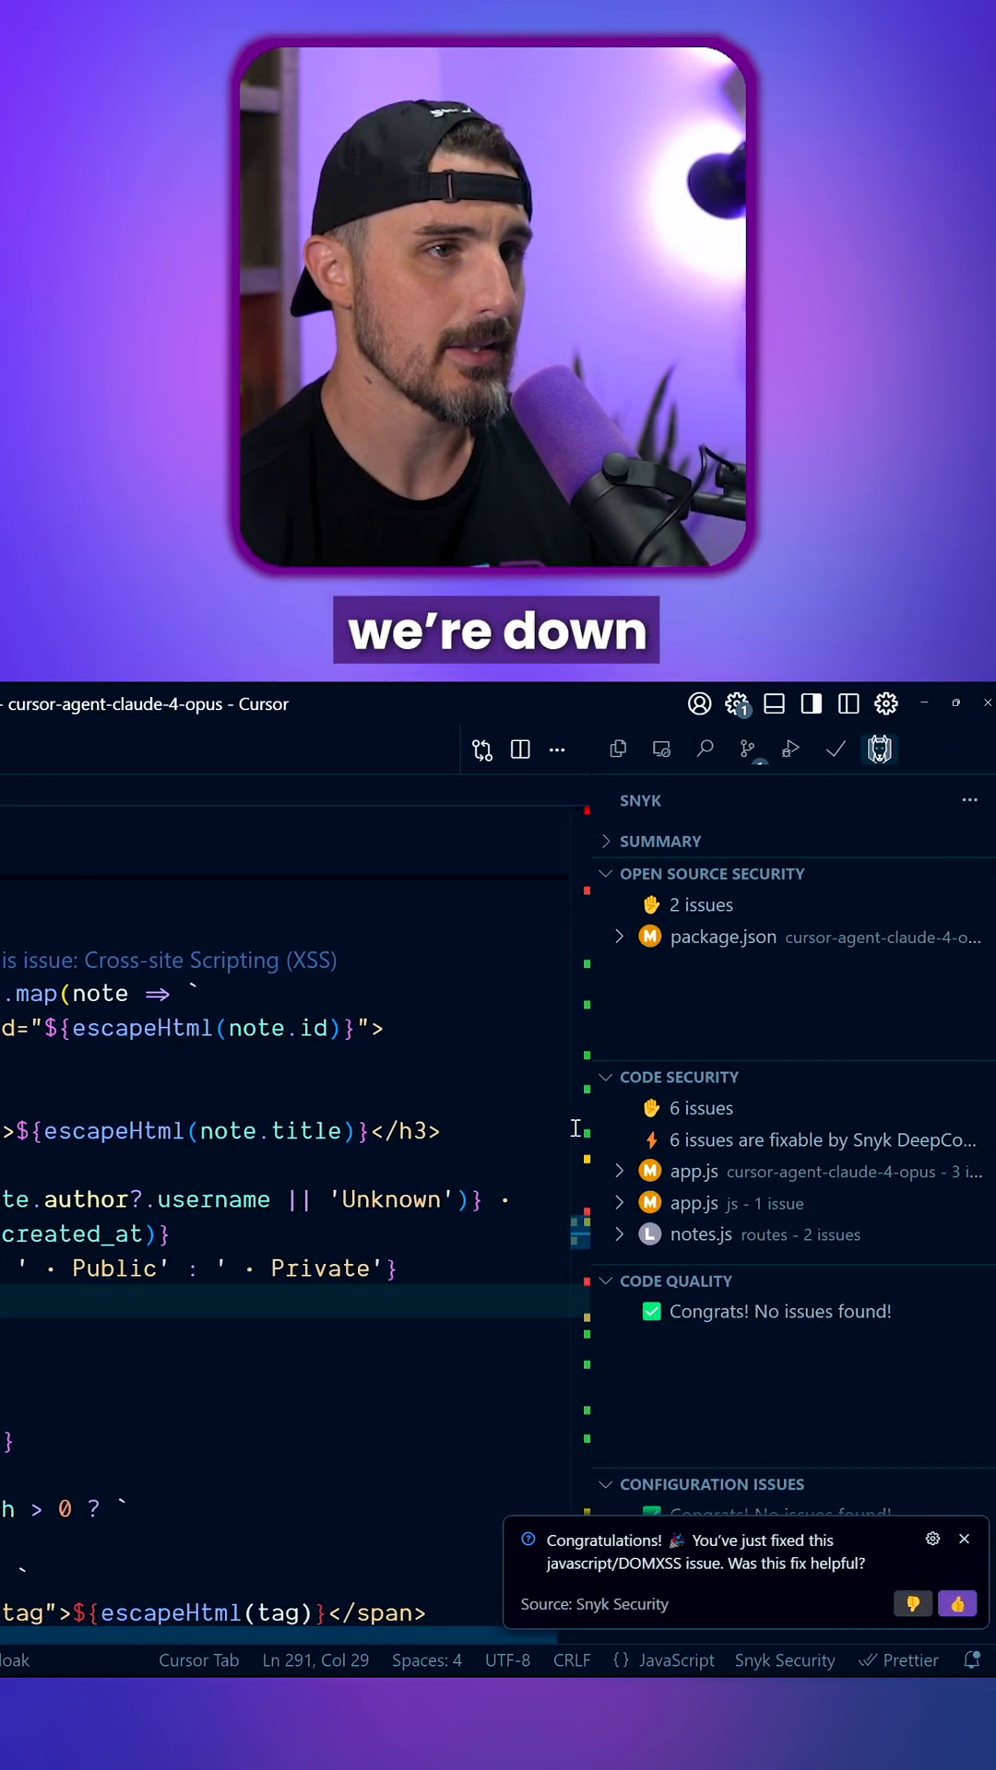